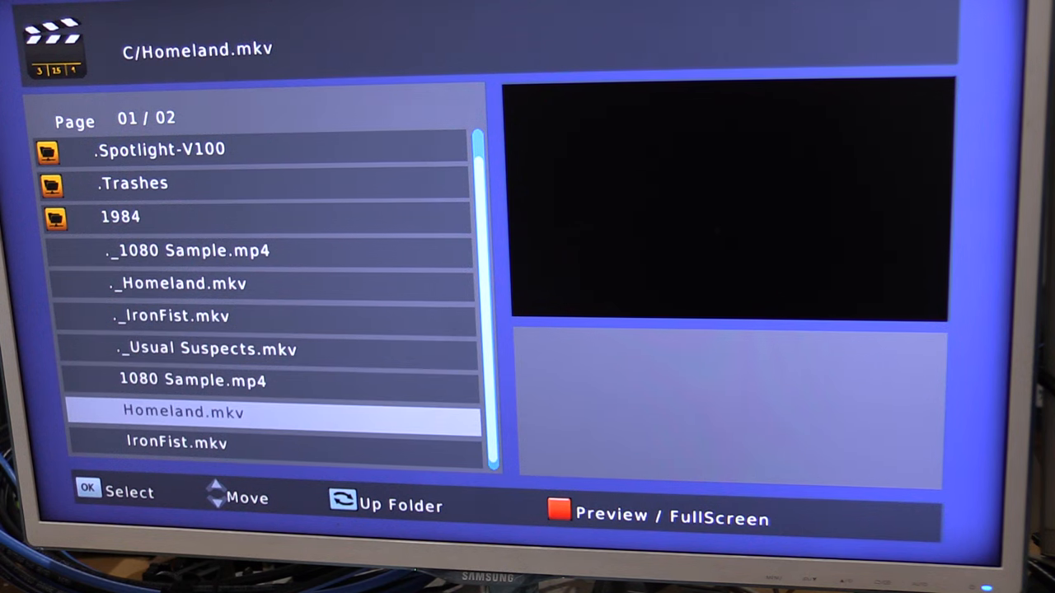
Preview Homeland.mkv (770.8MB) from the USB drive, stop it, and move to IronFist.mkv.
left_click(184, 412)
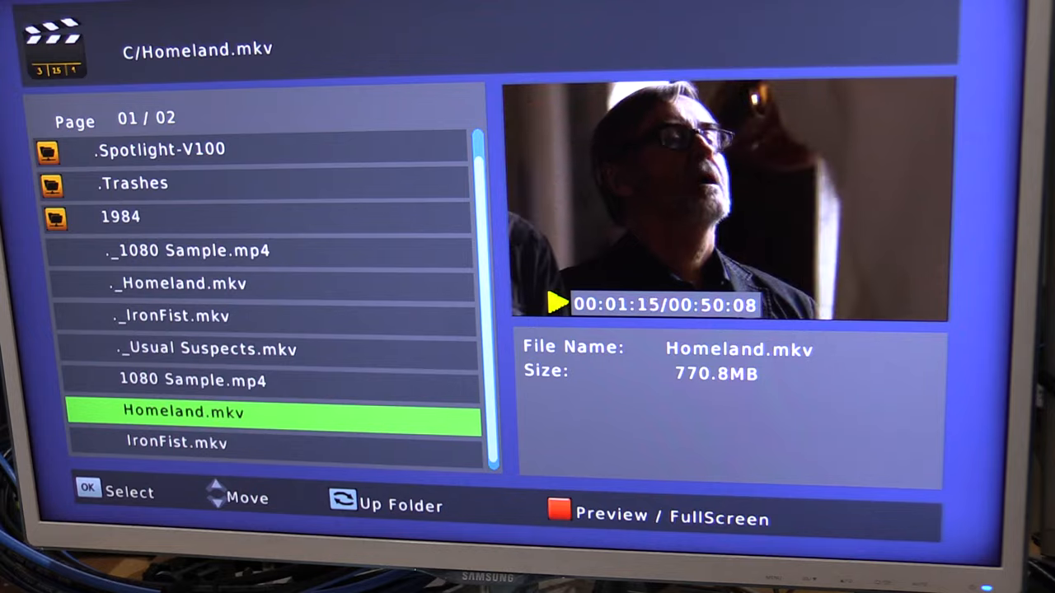
left_click(559, 511)
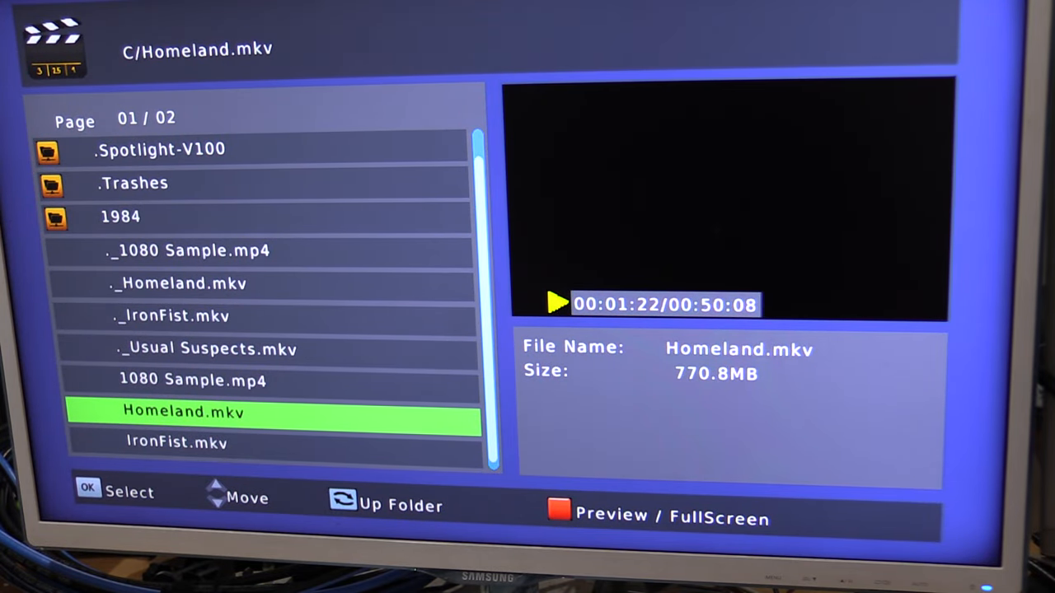
key("Down")
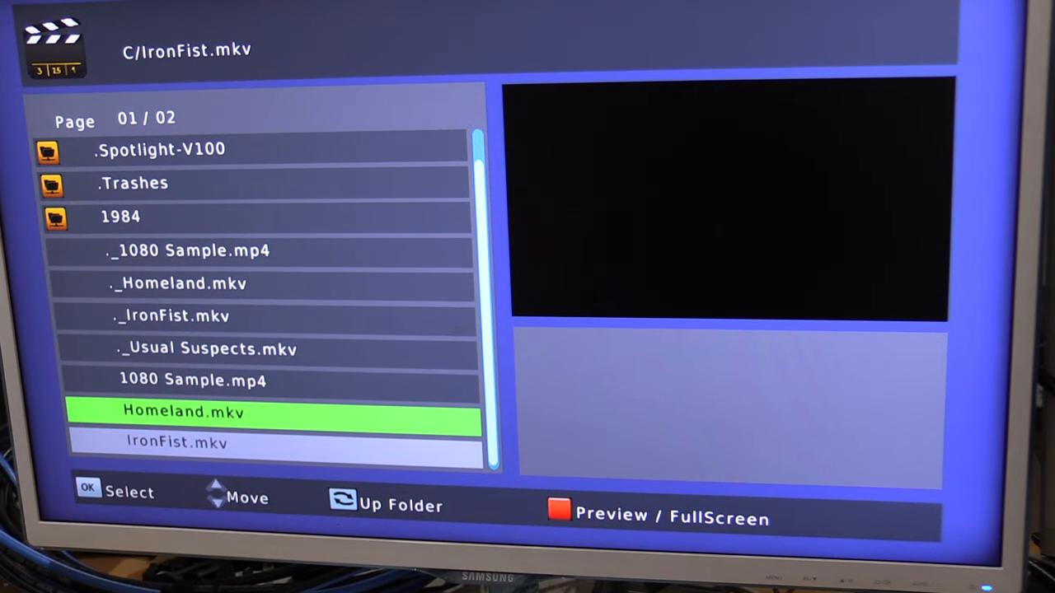
Preview Usual Suspects.mkv (499.6MB), then stop and move up to the 1984 folder.
left_click(178, 442)
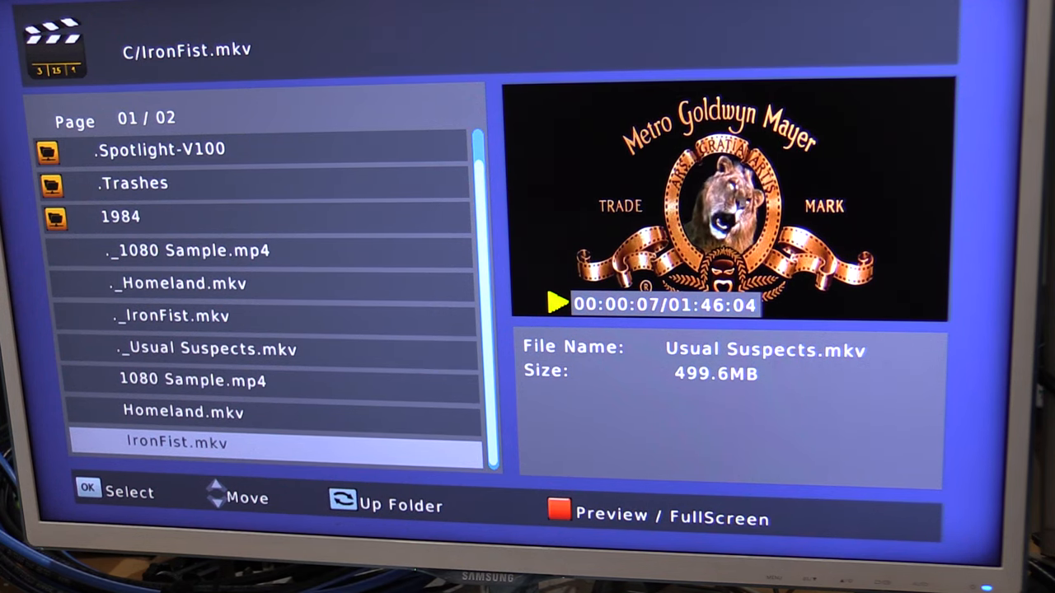
key("Up")
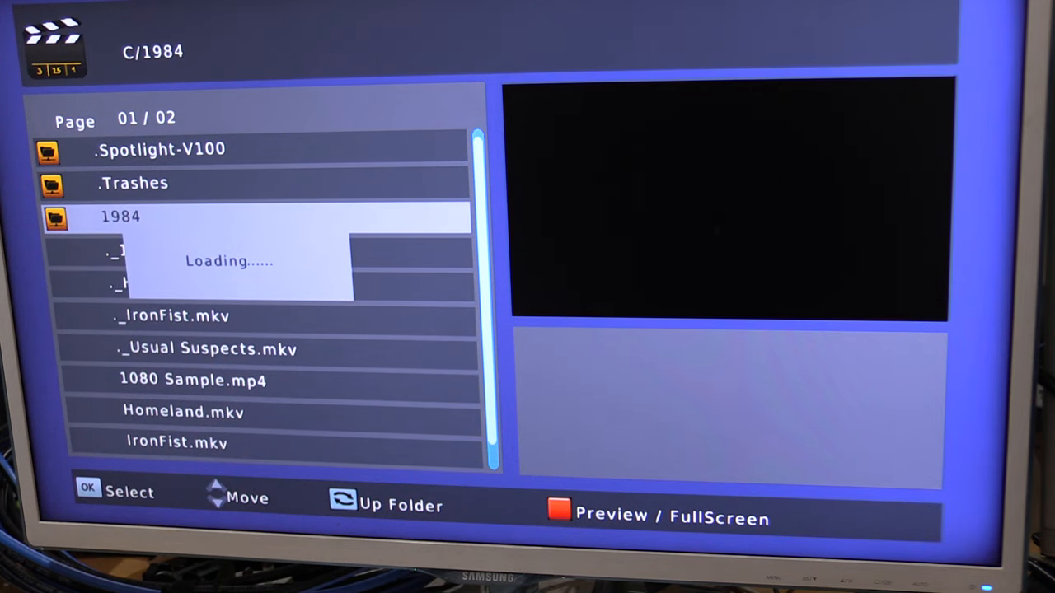
Enter the 1984 folder and preview 1984.mp4 (813.4MB).
left_click(120, 216)
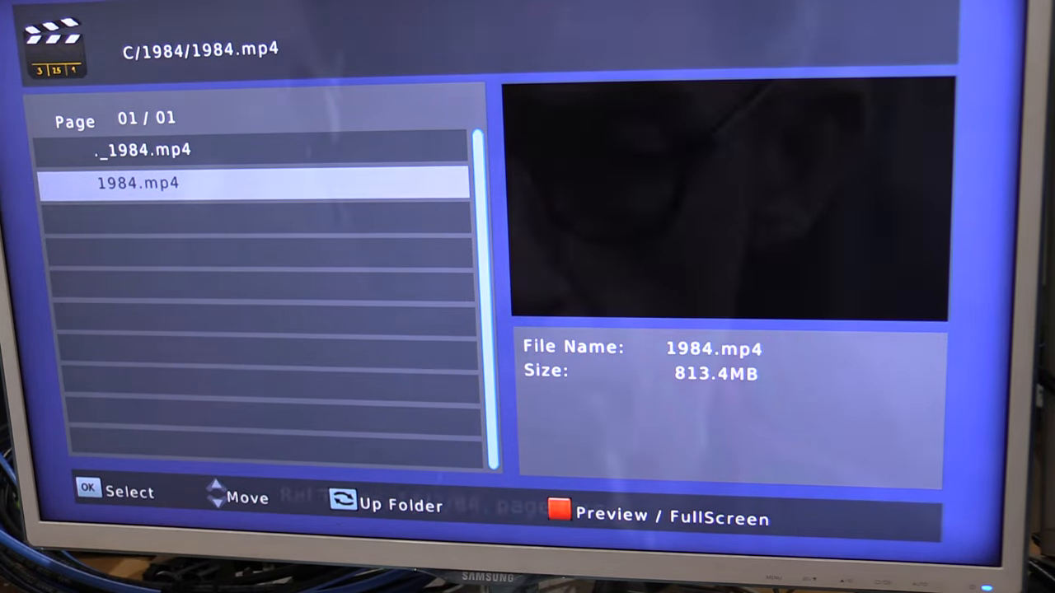
left_click(138, 183)
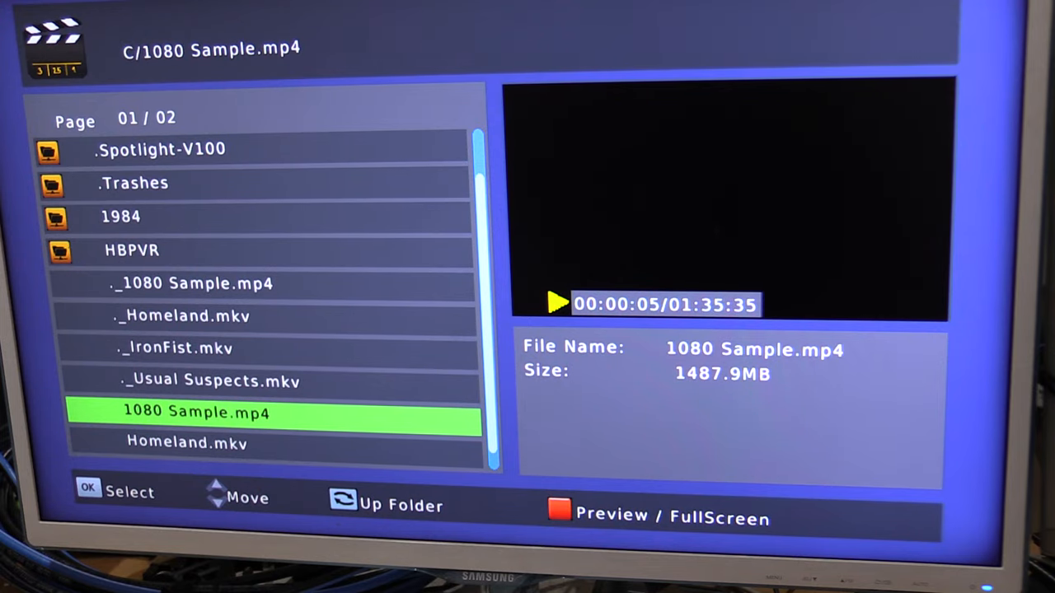
Stop the 1080 Sample.mp4 (1487.9MB) preview at the drive root.
left_click(559, 511)
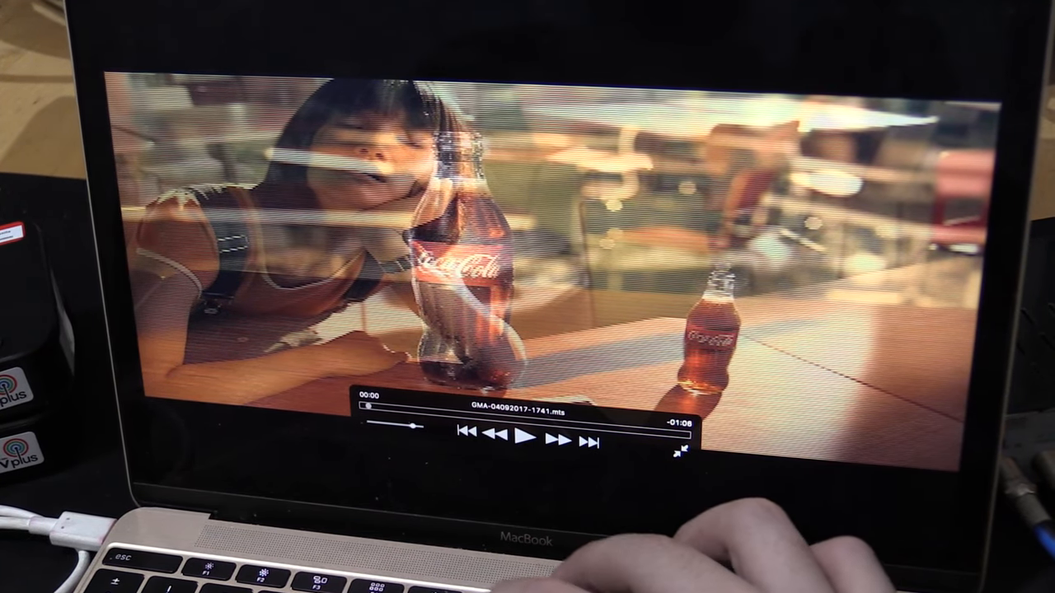
Play the recorded live-TV clip in VLC on the MacBook, then pause it.
left_click(527, 439)
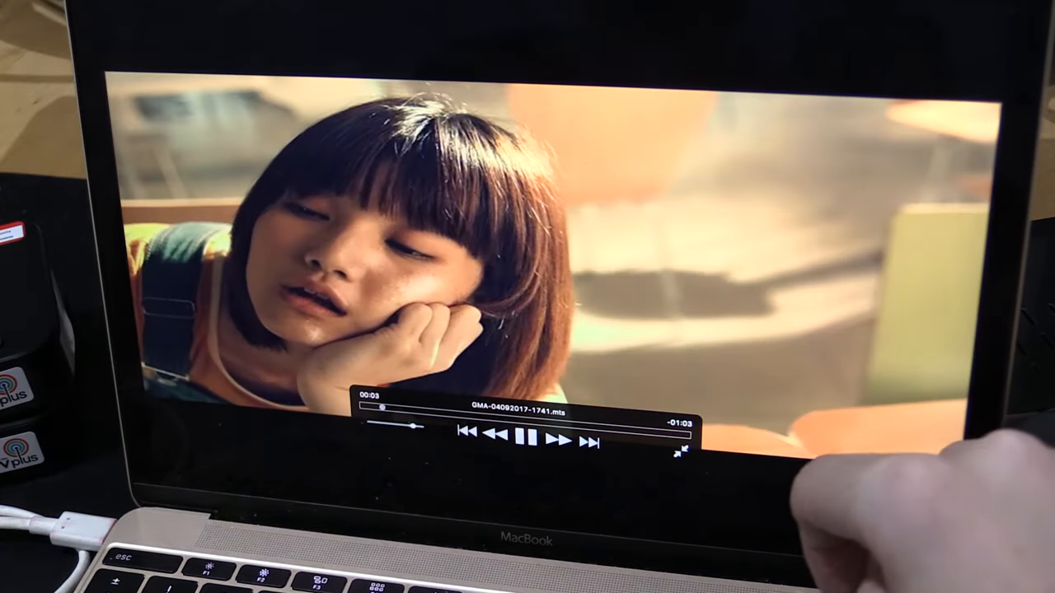
left_click(527, 439)
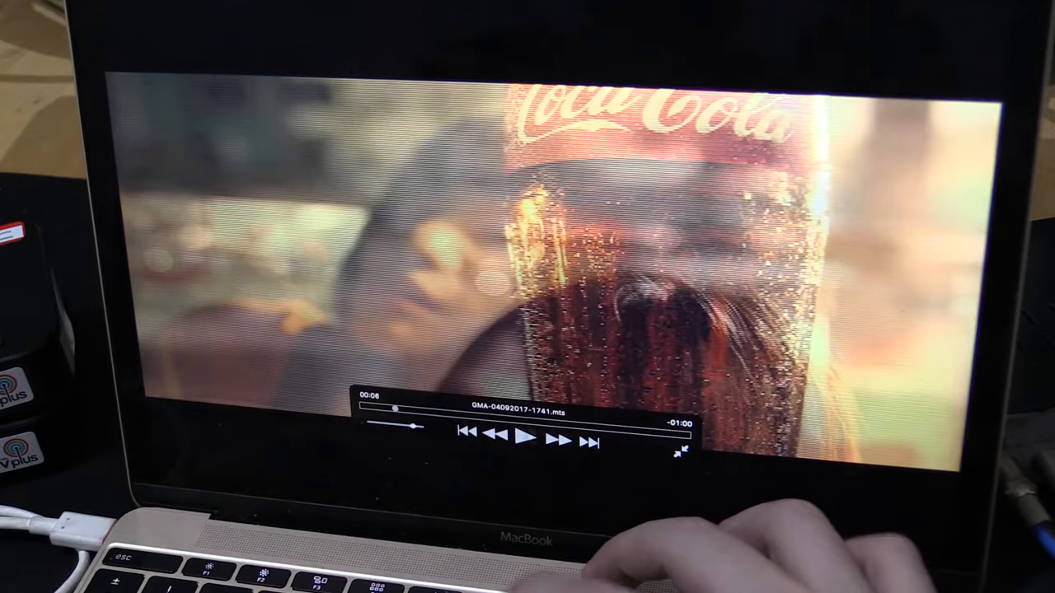